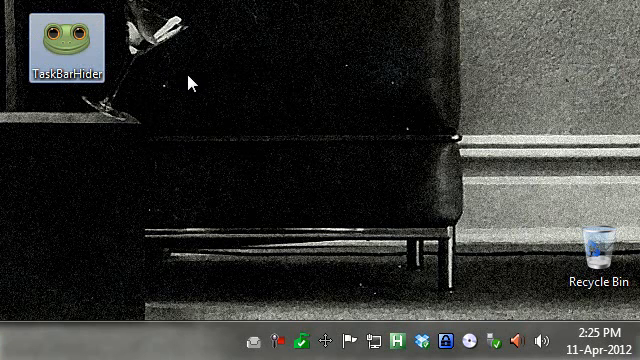
{"action": "mouse_move", "coordinate": [110, 190]}
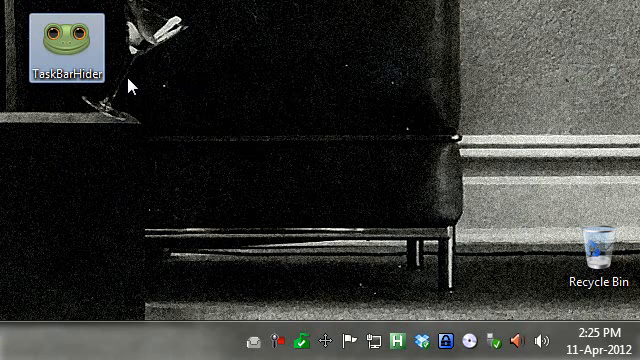
{"action": "mouse_move", "coordinate": [225, 122]}
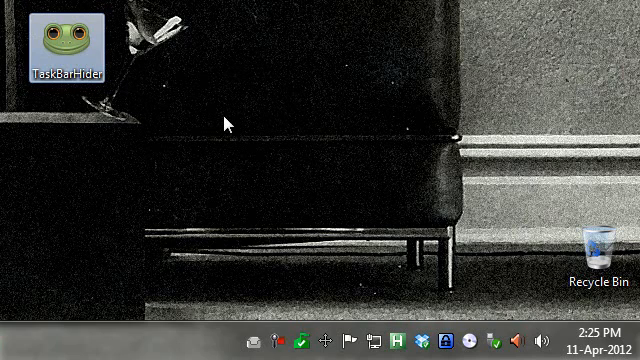
Launch TaskBarHider from its desktop shortcut
{"action": "left_click", "coordinate": [64, 40]}
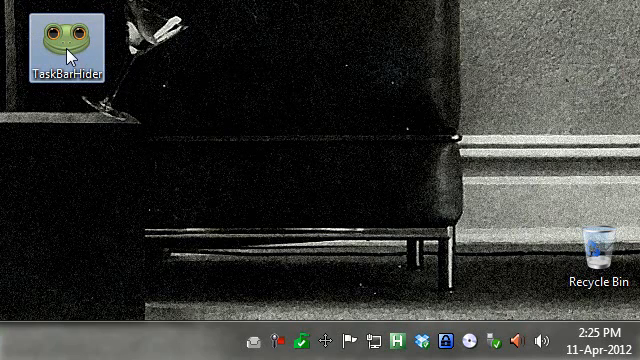
{"action": "mouse_move", "coordinate": [78, 43]}
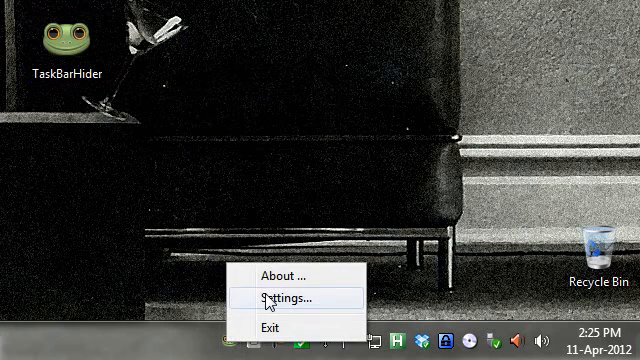
Open TaskBarHider Settings and select the WIN + X hotkey option
{"action": "left_click", "coordinate": [283, 298]}
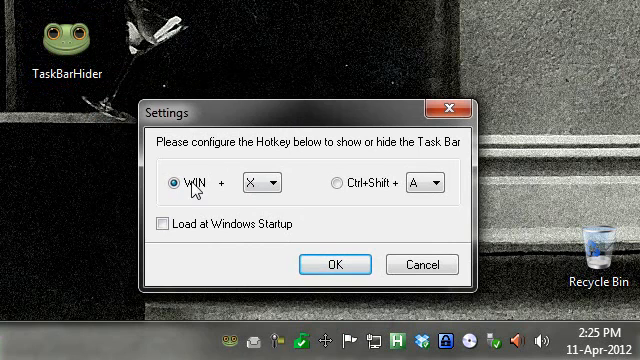
{"action": "left_click", "coordinate": [271, 183]}
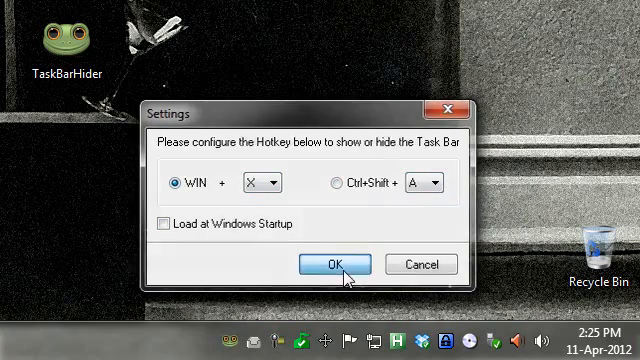
Confirm the Win+X hotkey setting with OK
{"action": "left_click", "coordinate": [335, 263]}
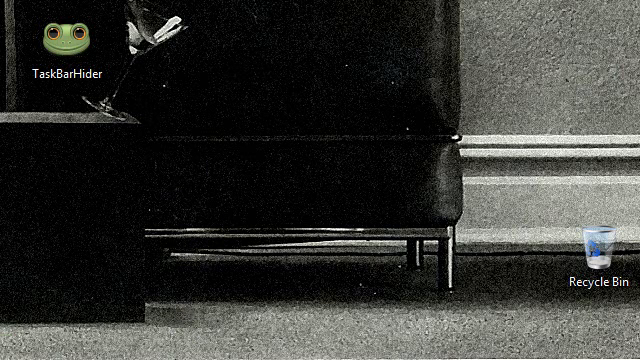
{"action": "mouse_move", "coordinate": [227, 237]}
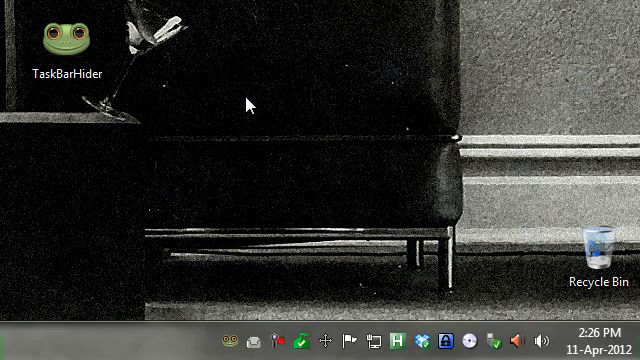
{"action": "mouse_move", "coordinate": [252, 125]}
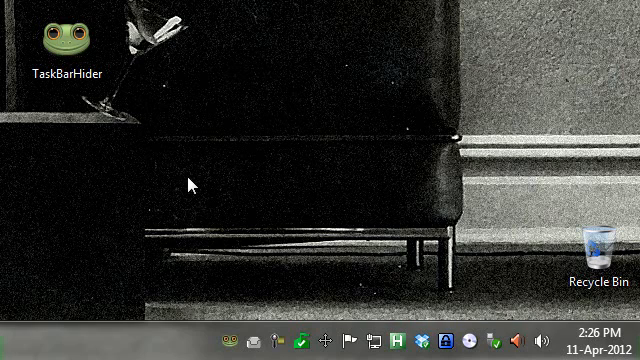
{"action": "mouse_move", "coordinate": [347, 185]}
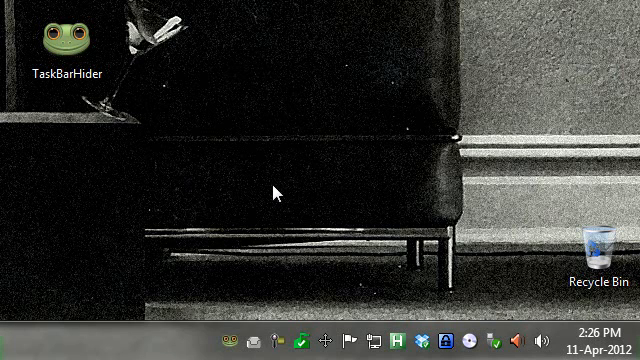
{"action": "mouse_move", "coordinate": [178, 298]}
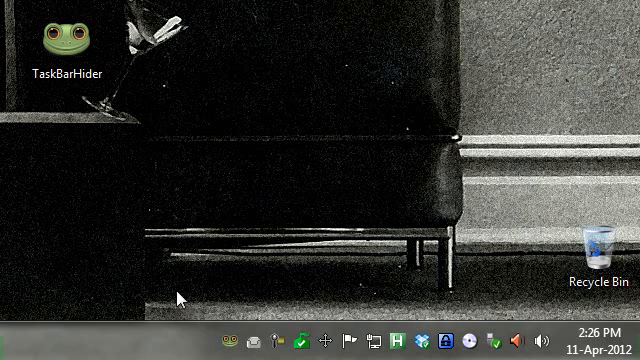
Uncheck 'Lock the taskbar' in the taskbar's right-click menu
{"action": "right_click", "coordinate": [200, 300]}
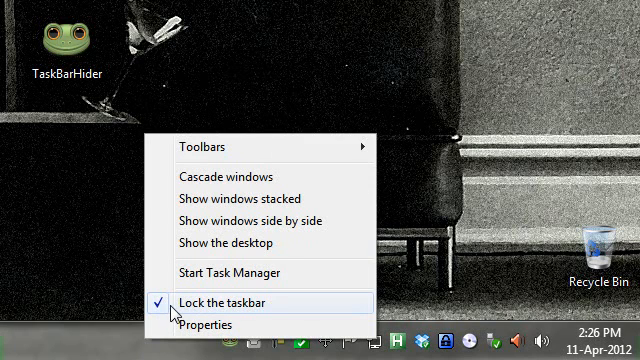
{"action": "left_click", "coordinate": [207, 298]}
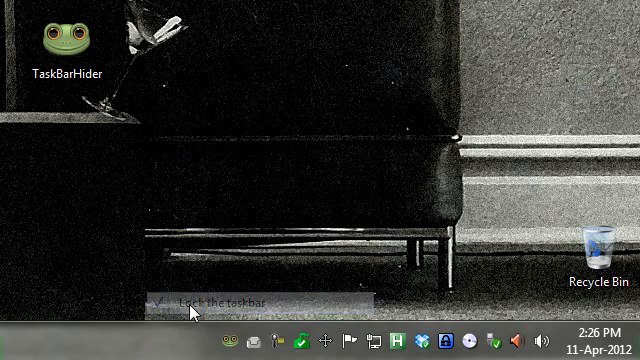
{"action": "left_click", "coordinate": [210, 301]}
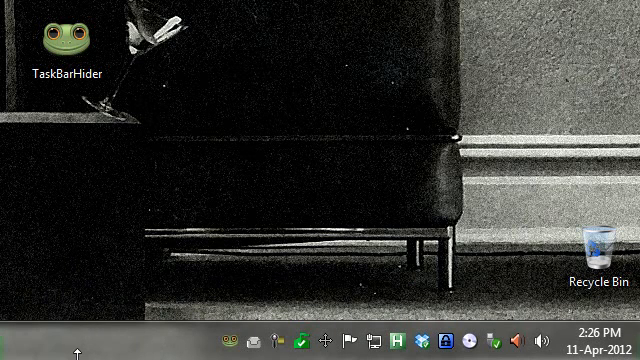
{"action": "mouse_move", "coordinate": [107, 130]}
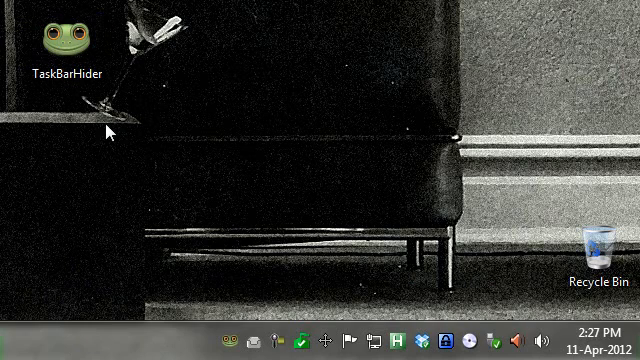
{"action": "mouse_move", "coordinate": [143, 287]}
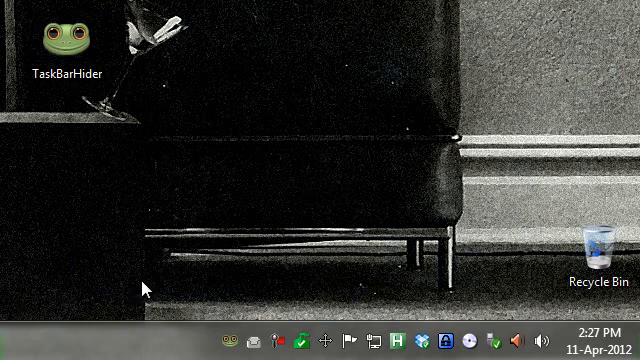
{"action": "mouse_move", "coordinate": [163, 190]}
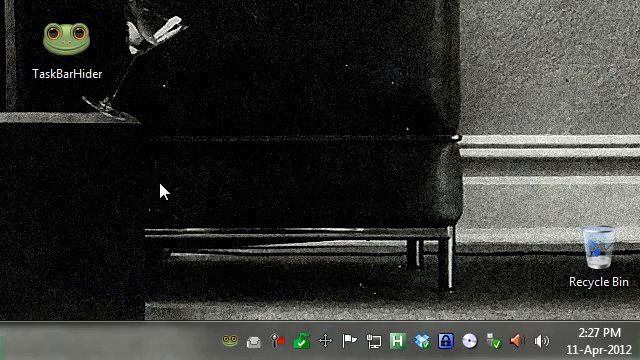
{"action": "mouse_move", "coordinate": [221, 179]}
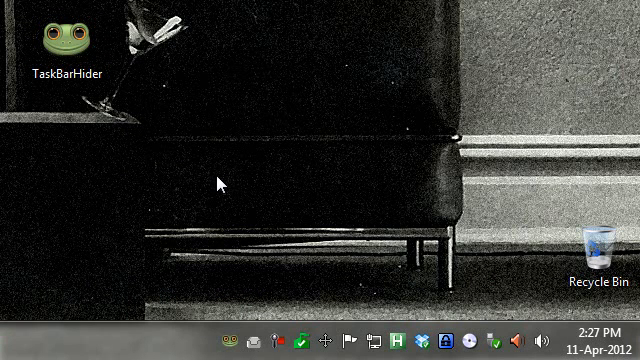
{"action": "mouse_move", "coordinate": [172, 231]}
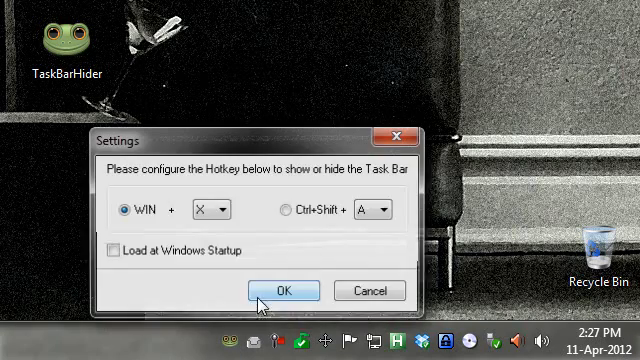
{"action": "left_click", "coordinate": [285, 290]}
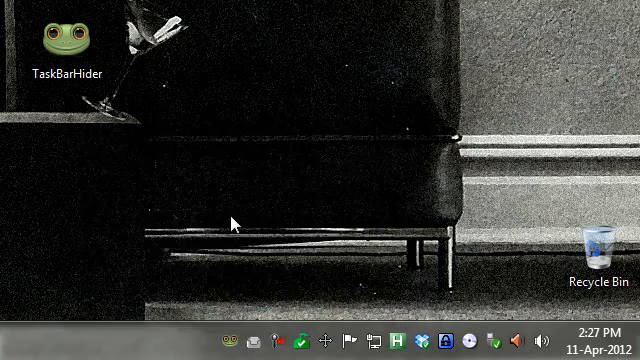
{"action": "mouse_move", "coordinate": [158, 165]}
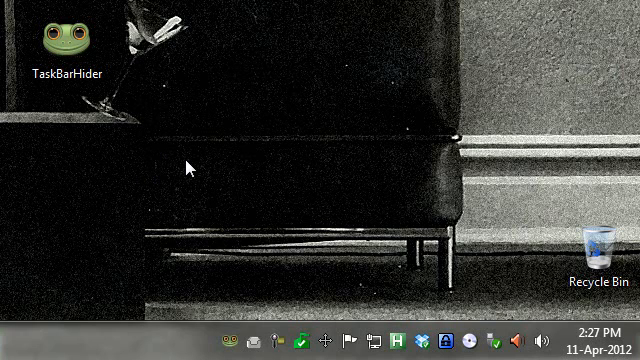
{"action": "mouse_move", "coordinate": [337, 150]}
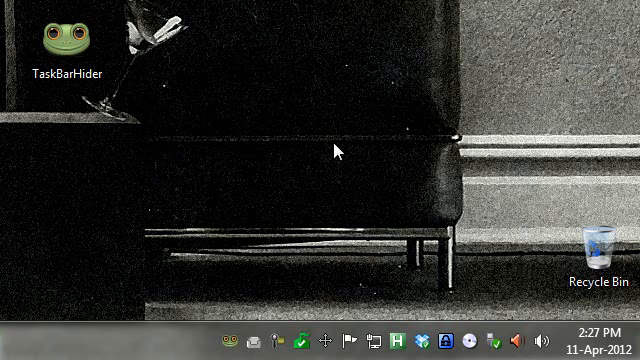
{"action": "mouse_move", "coordinate": [186, 172]}
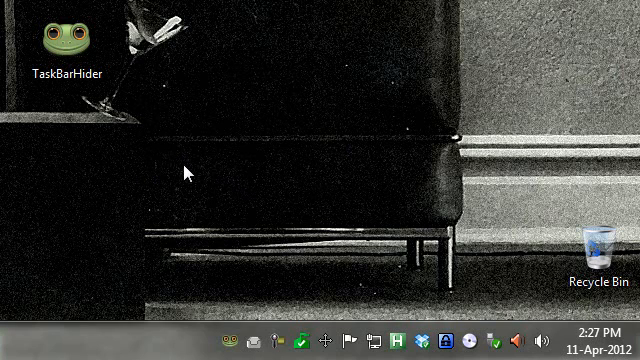